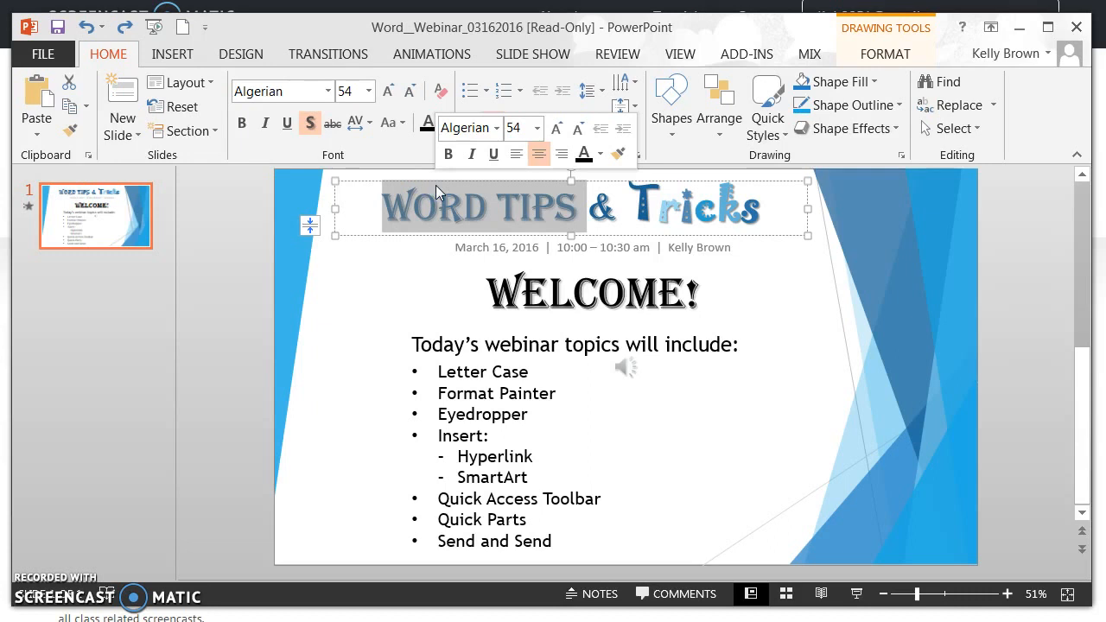
Use Format Painter to restyle WELCOME! like WORD TIPS, in Algerian 54 pt
click(492, 194)
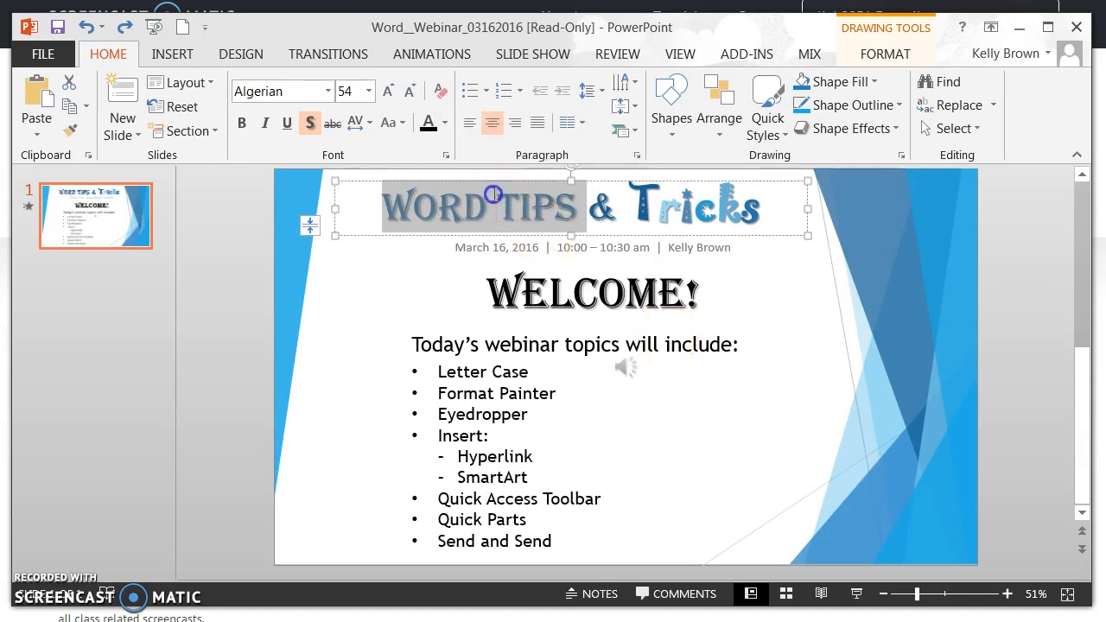
click(540, 210)
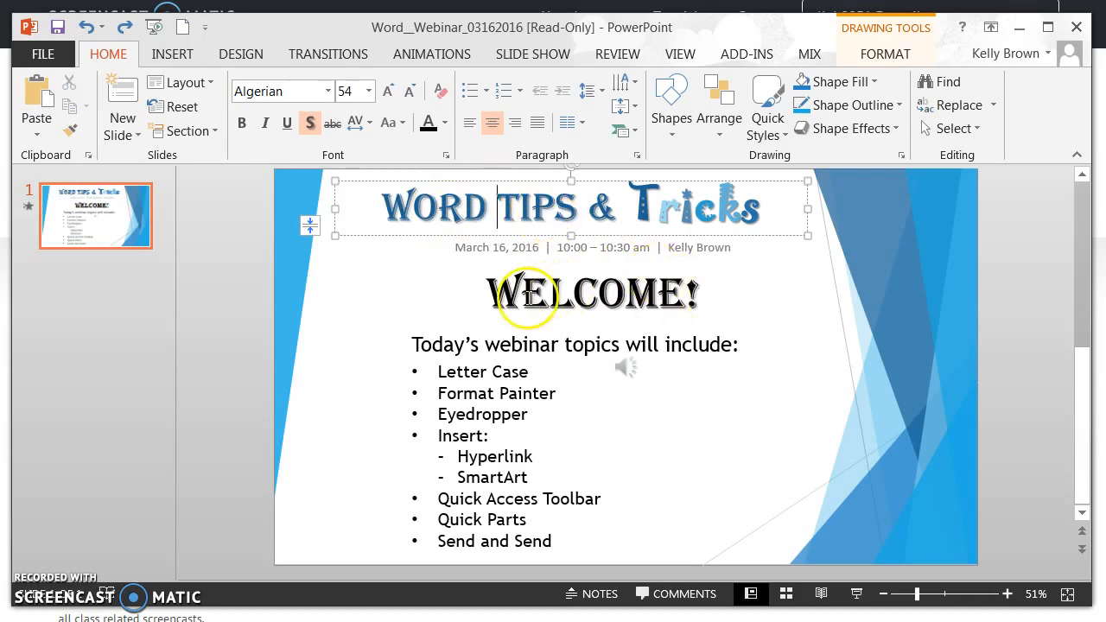
mouse_move(553, 308)
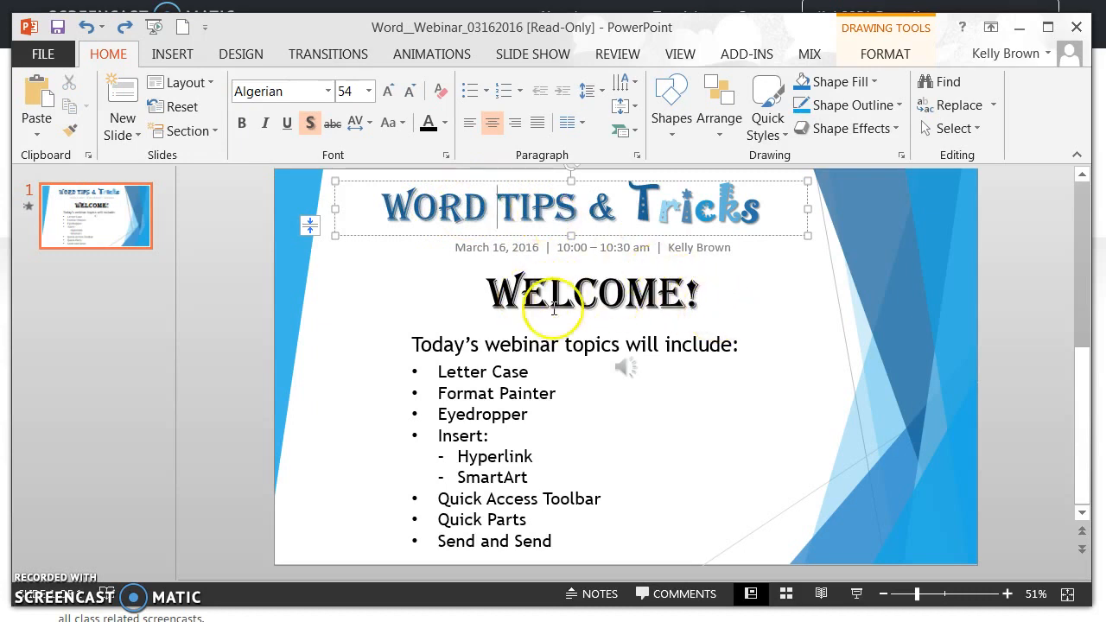
mouse_move(462, 205)
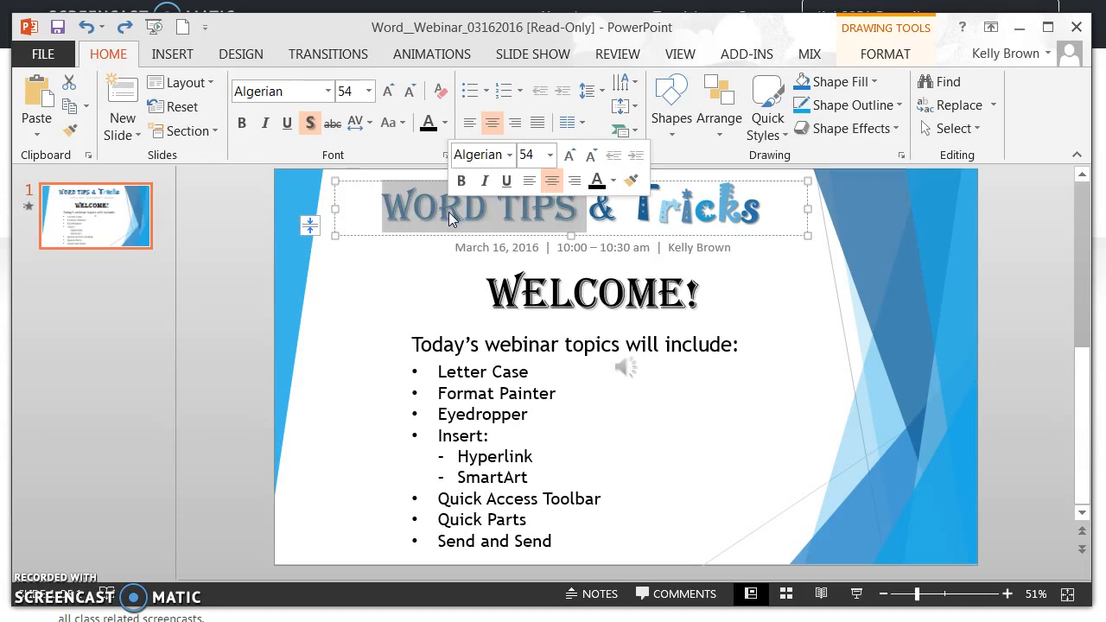
click(108, 53)
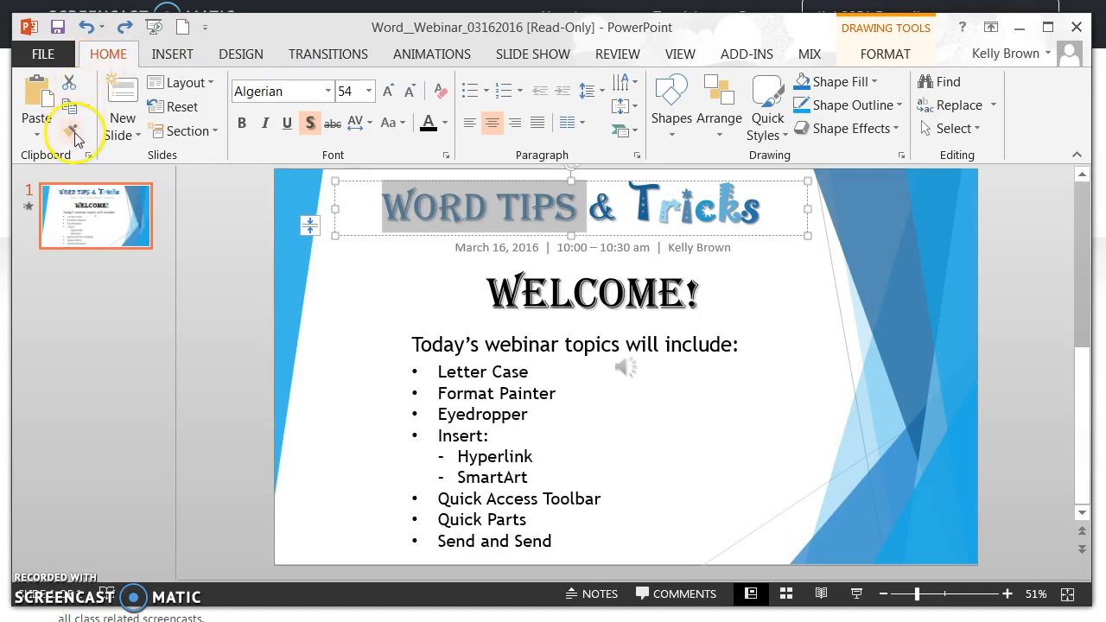
mouse_move(72, 130)
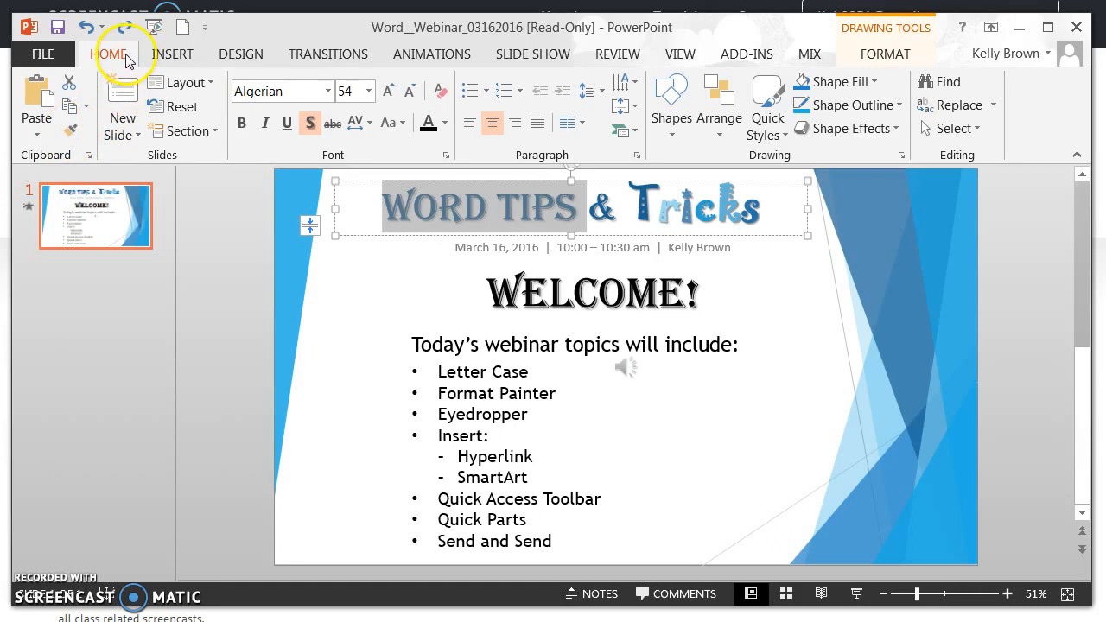
mouse_move(112, 100)
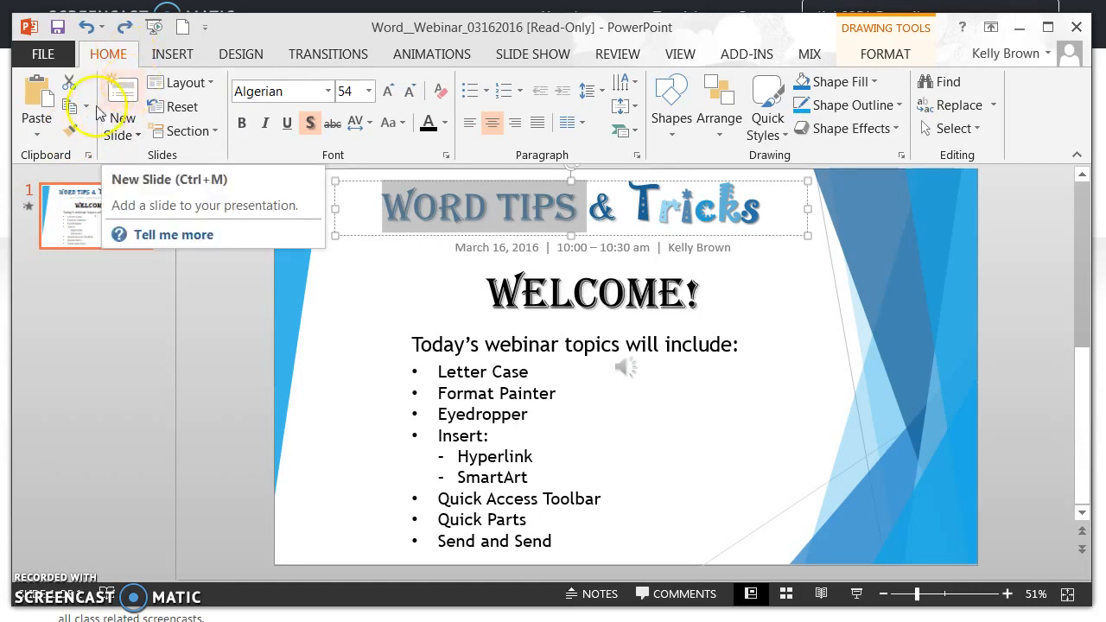
mouse_move(76, 131)
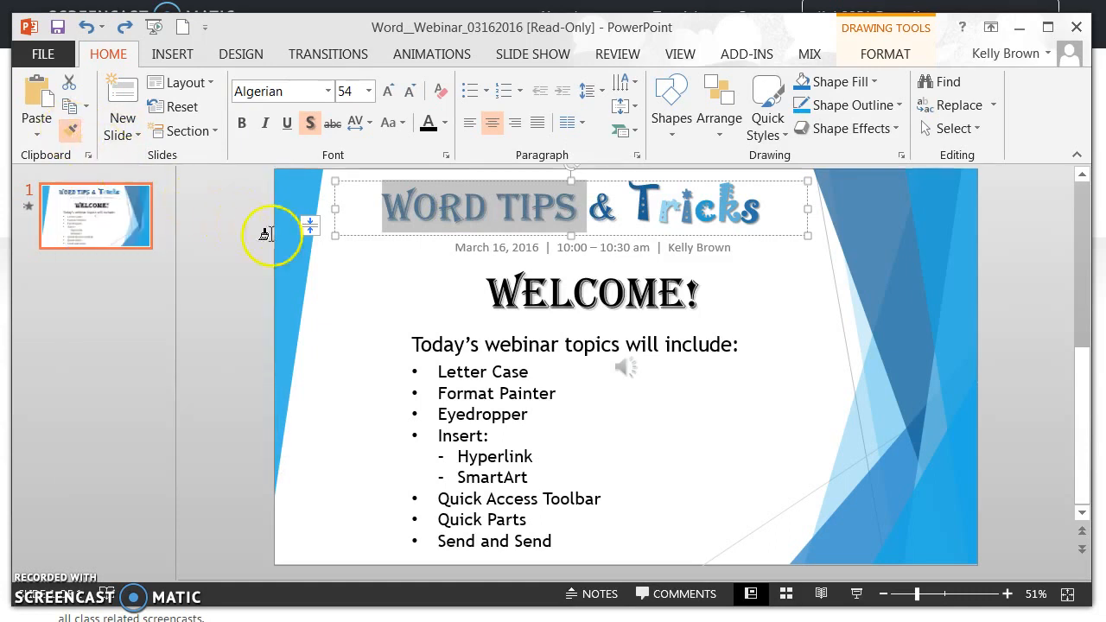
mouse_move(410, 284)
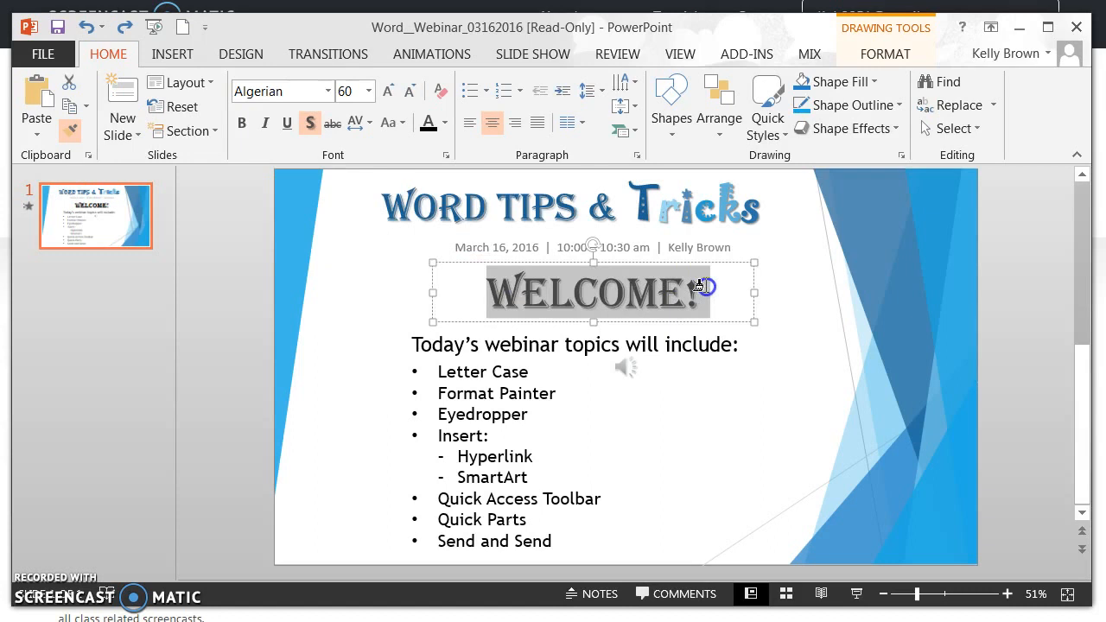
click(372, 91)
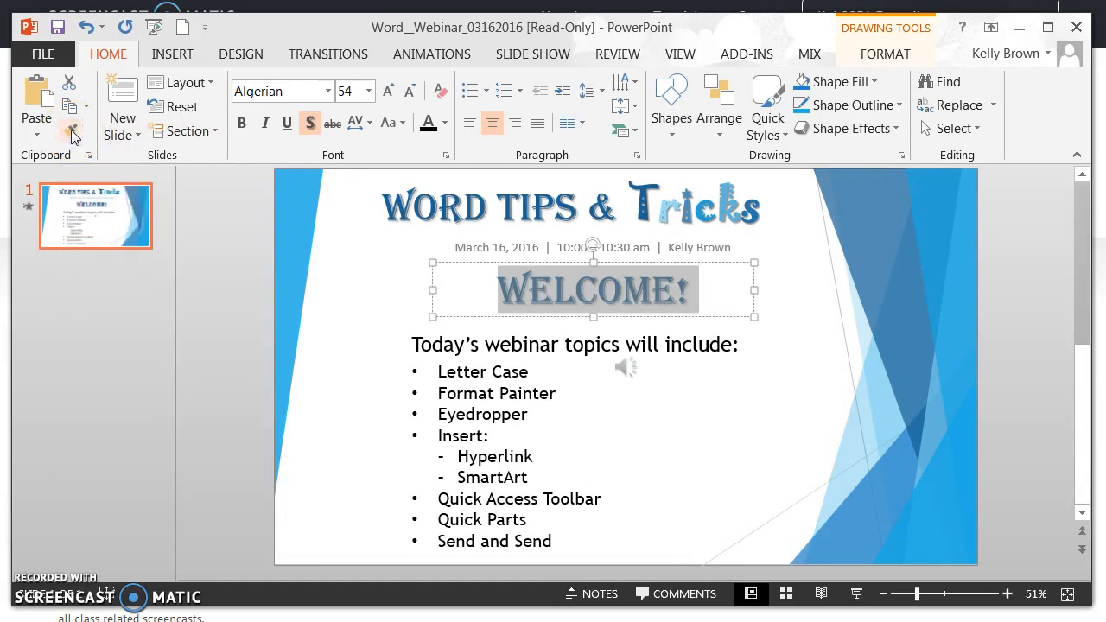
mouse_move(785, 203)
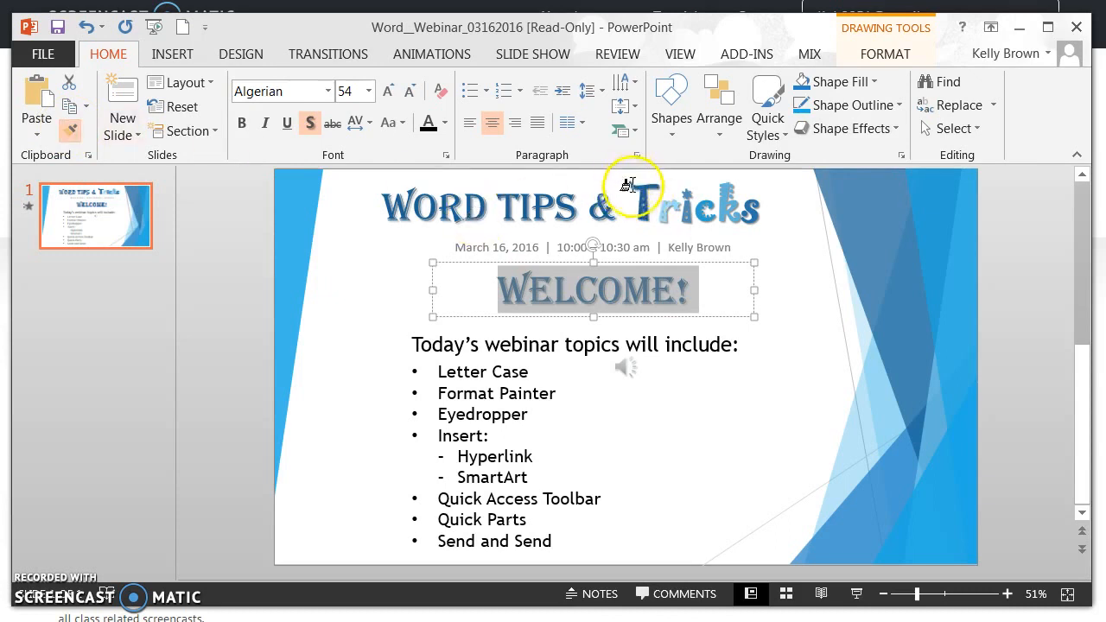
mouse_move(778, 206)
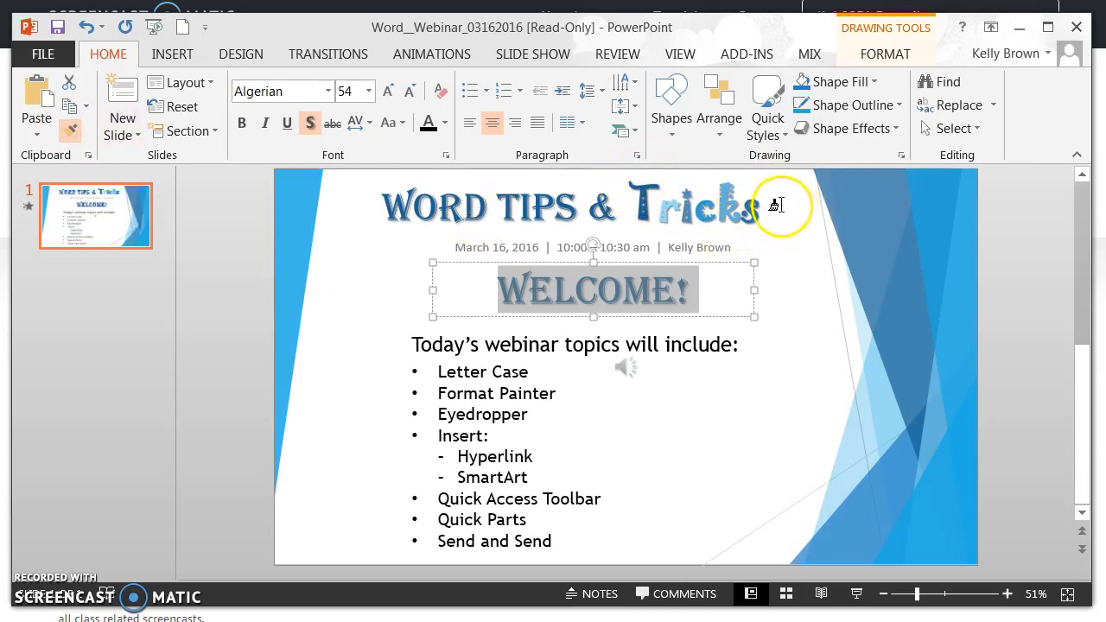